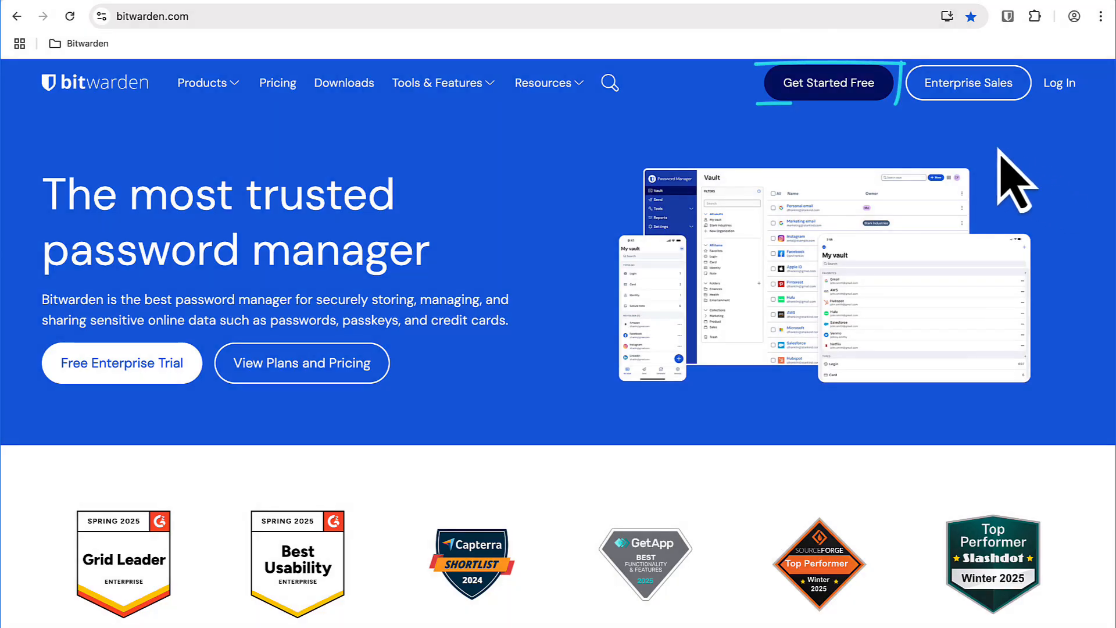
Browse the Bitwarden downloads page and return to the home page
left_click(827, 83)
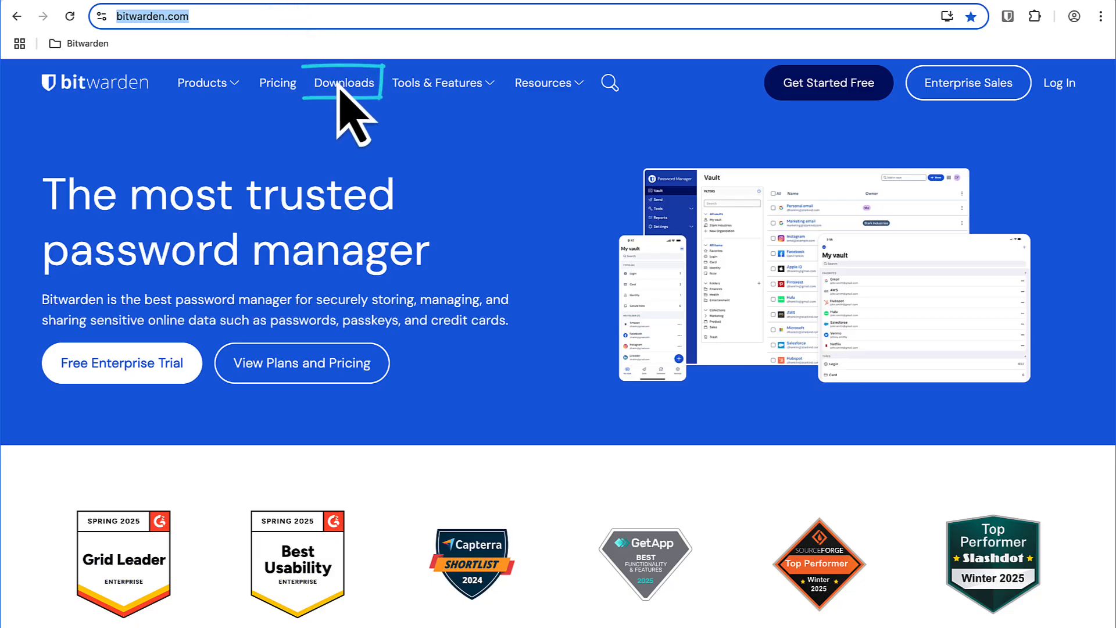
left_click(344, 83)
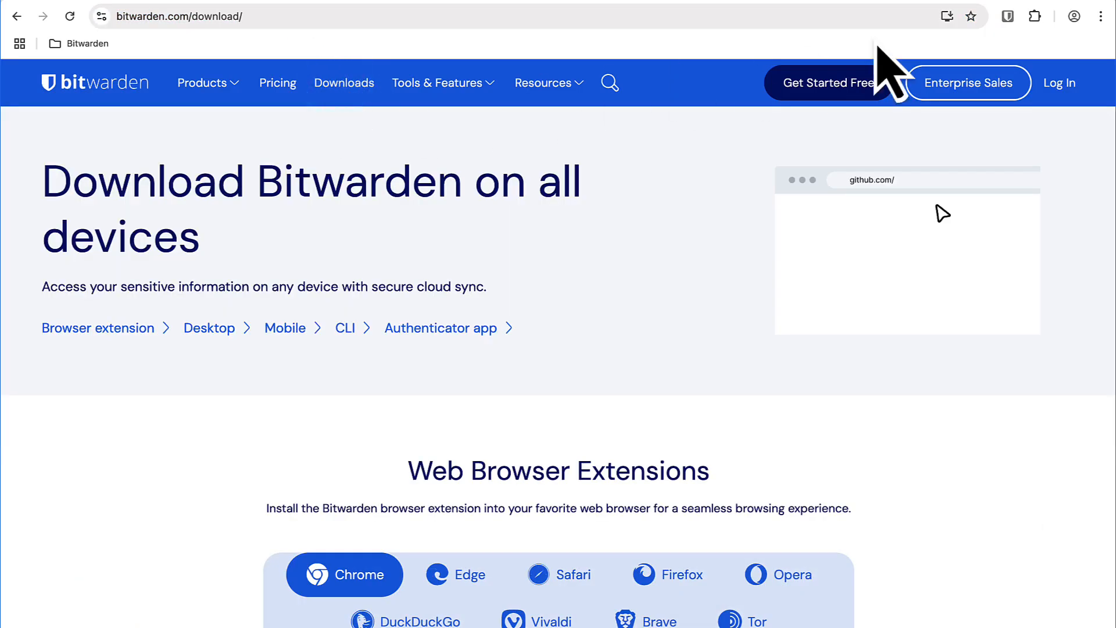
left_click(1009, 15)
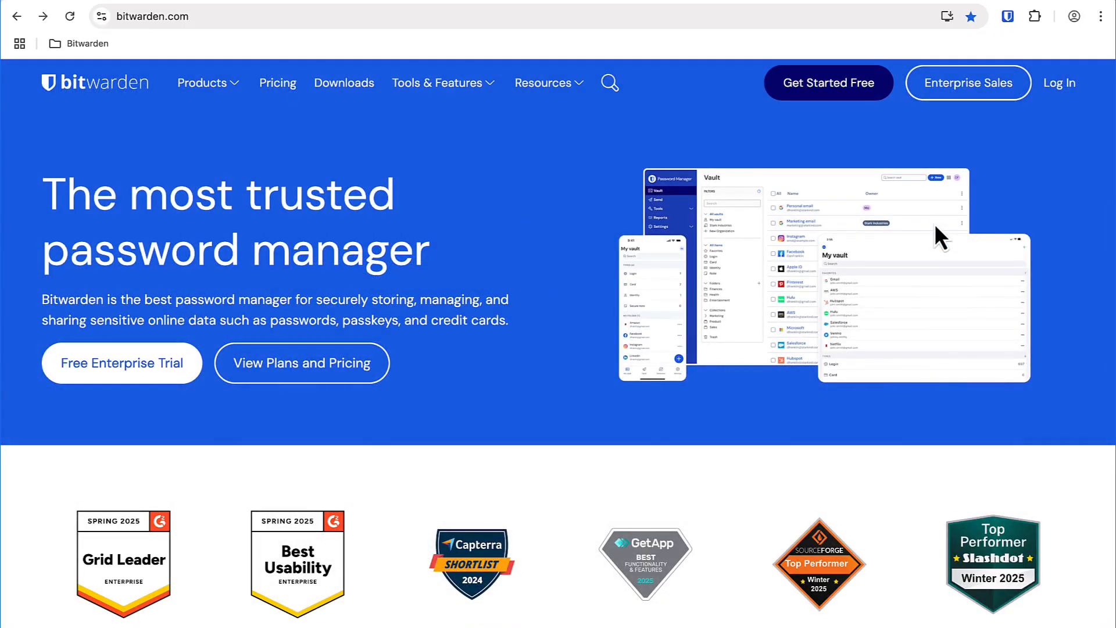
mouse_move(828, 83)
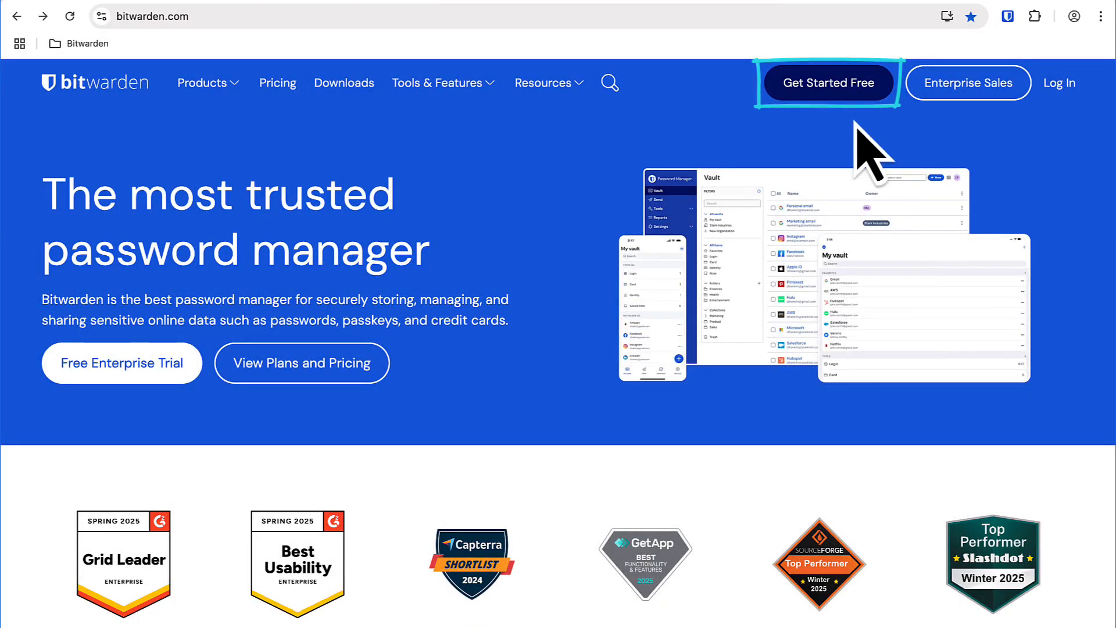
left_click(827, 82)
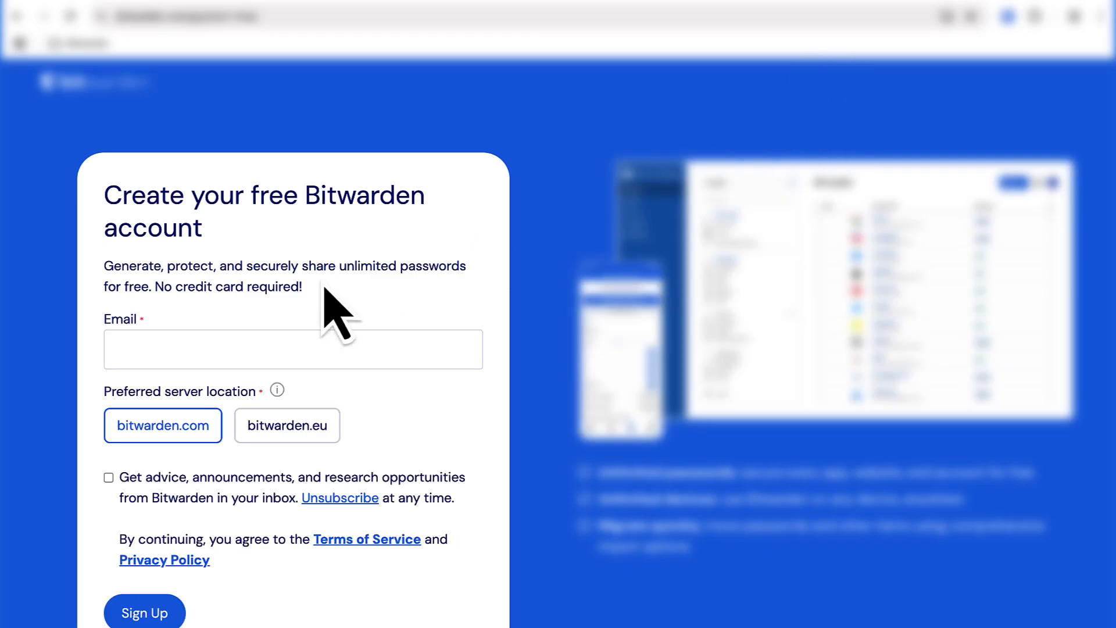
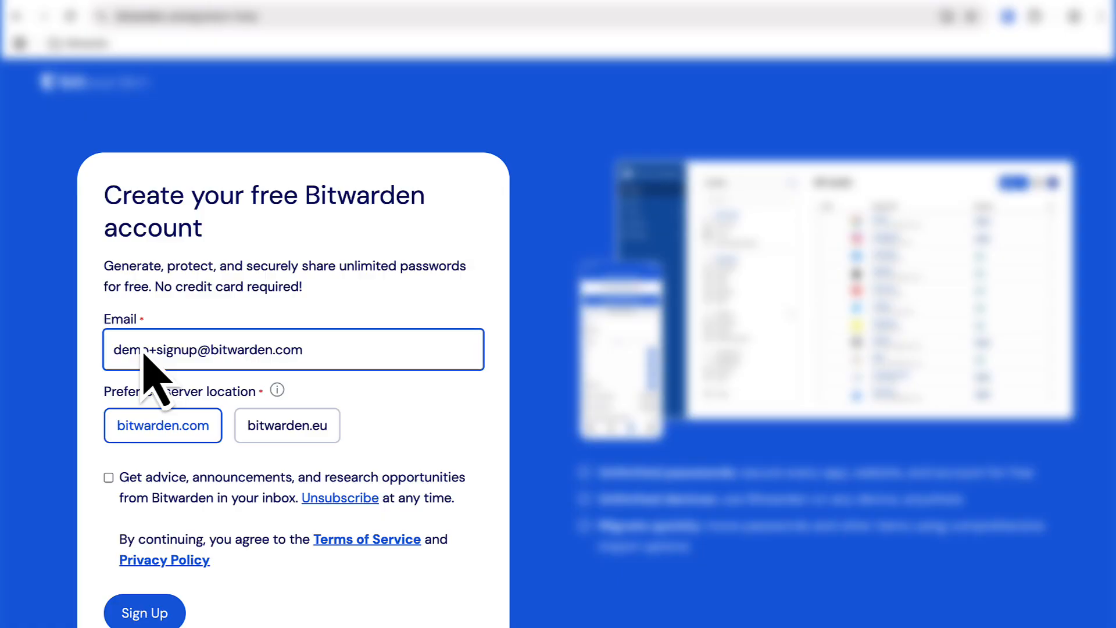
left_click(144, 613)
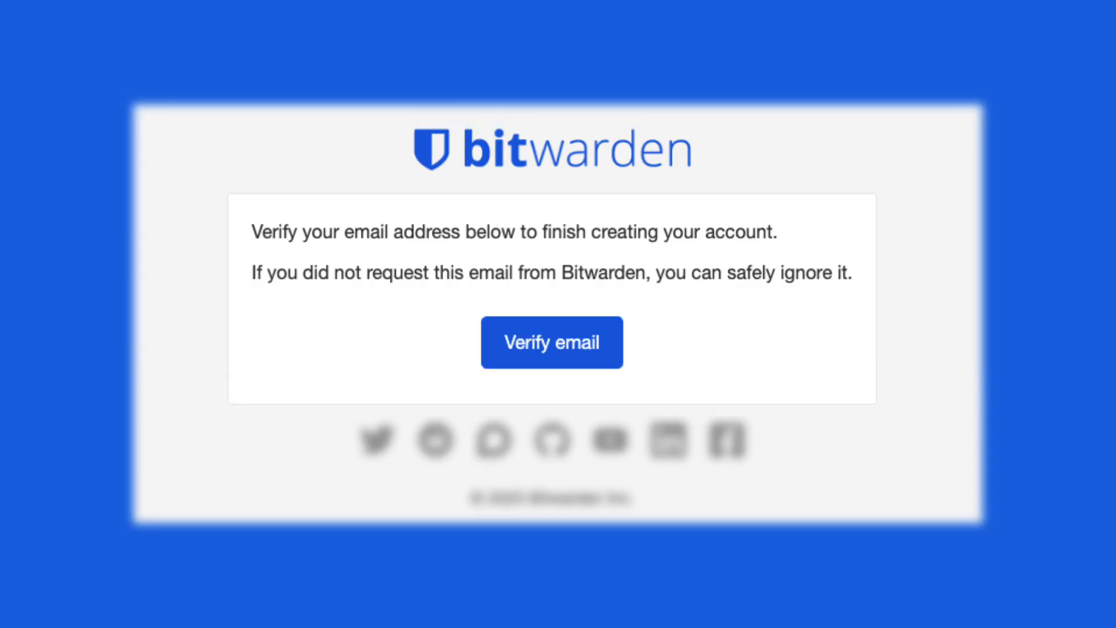
left_click(552, 342)
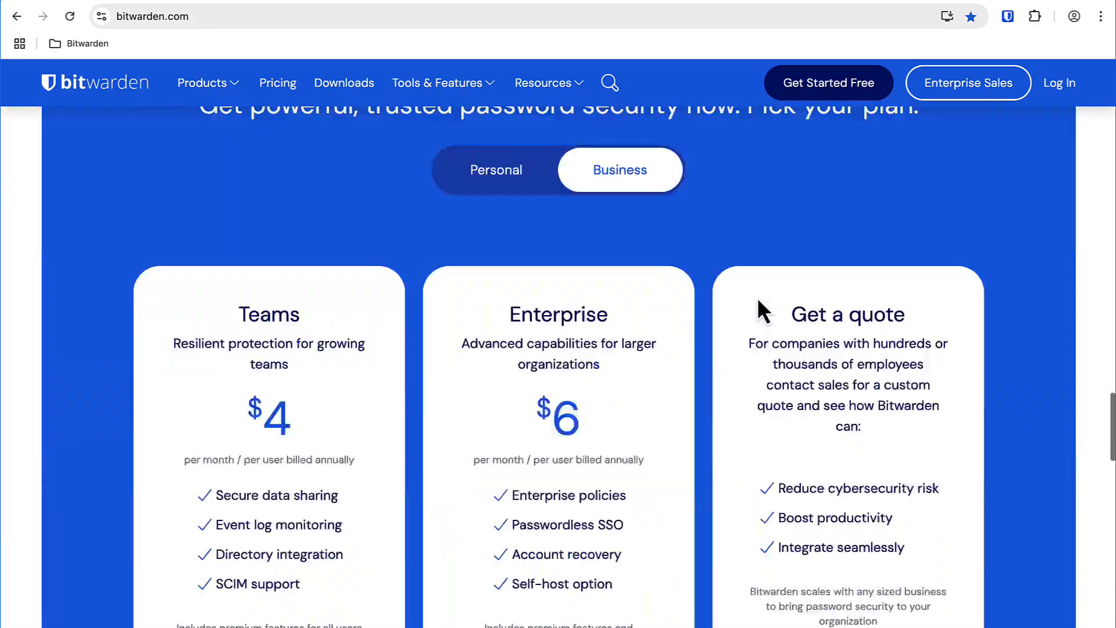
Generate a strong password with symbols included and a longer length
scroll("down", 3)
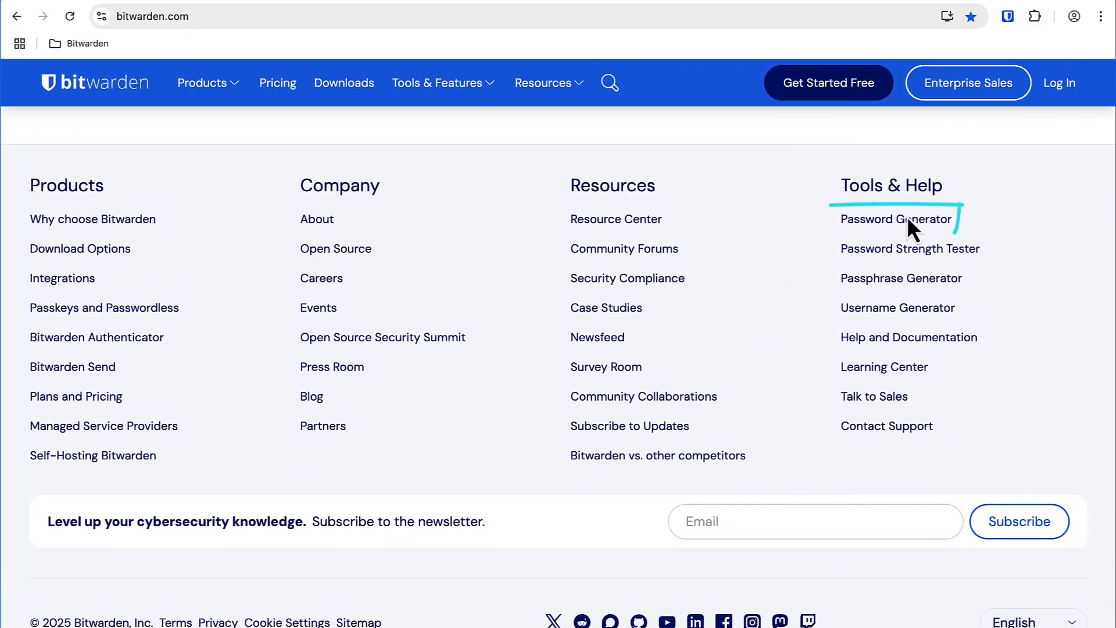
left_click(896, 219)
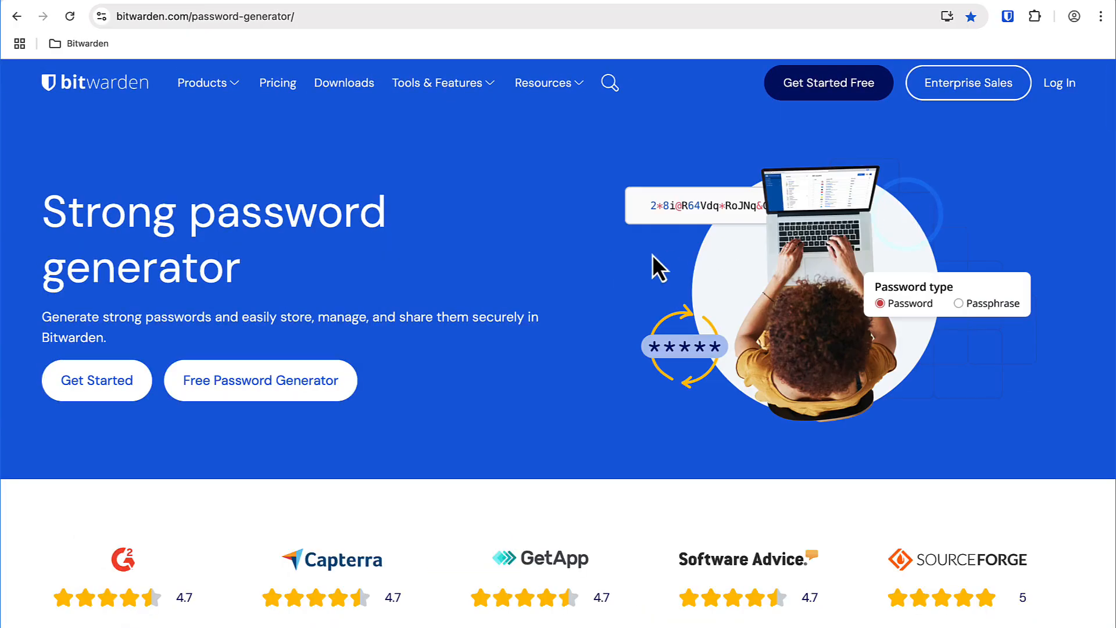
scroll("down", 3)
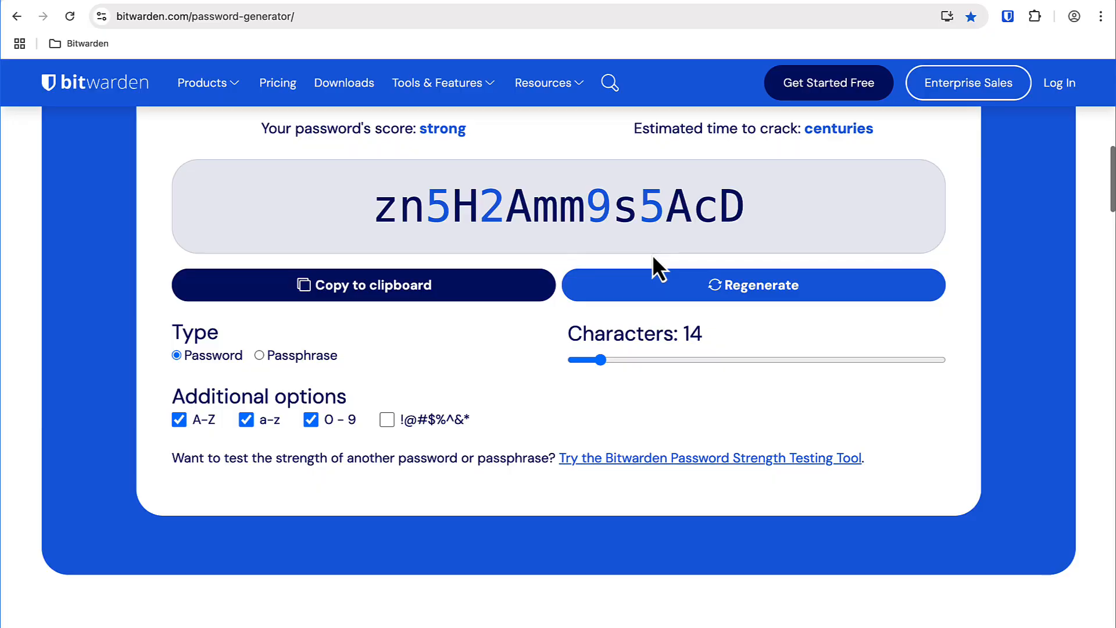
left_click(387, 419)
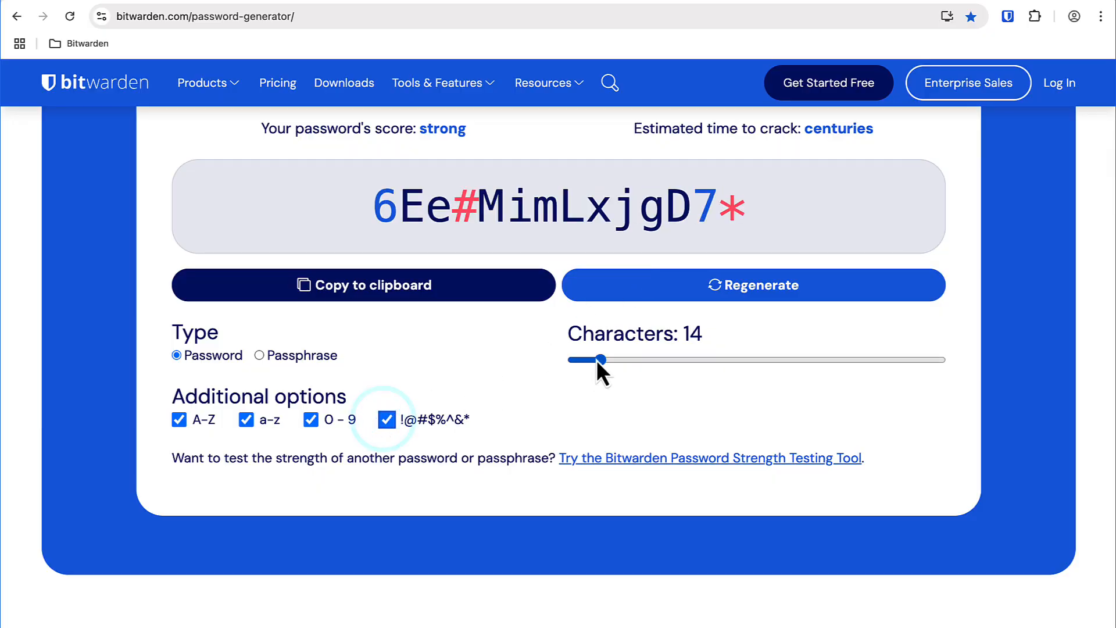
left_click_drag(600, 360, 617, 360)
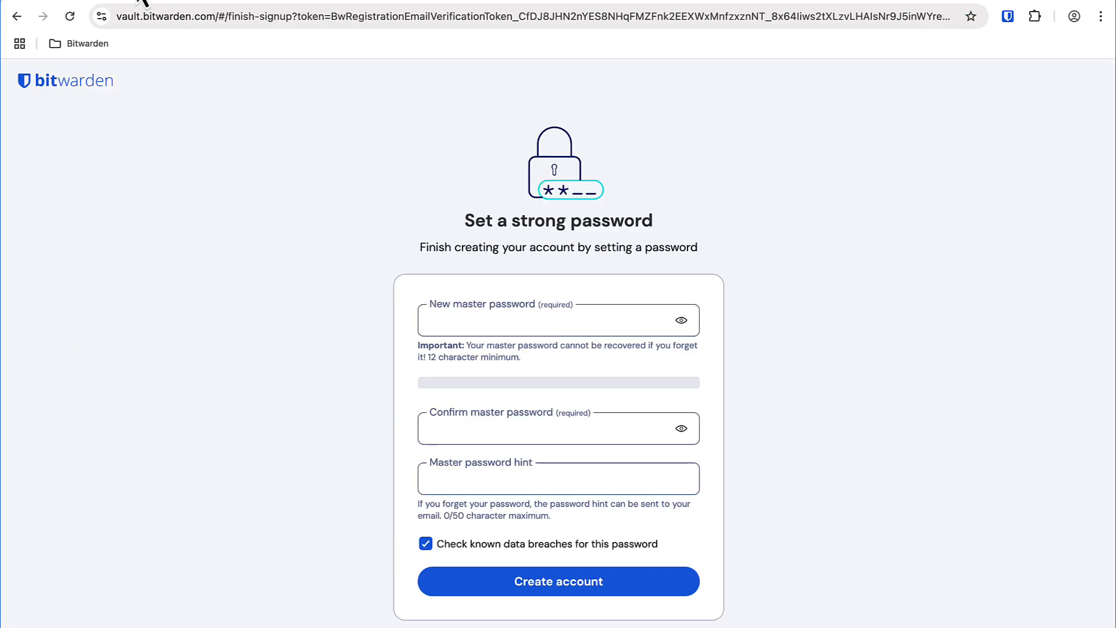
Enter the master password and create the account, landing in the empty vault
left_click(541, 320)
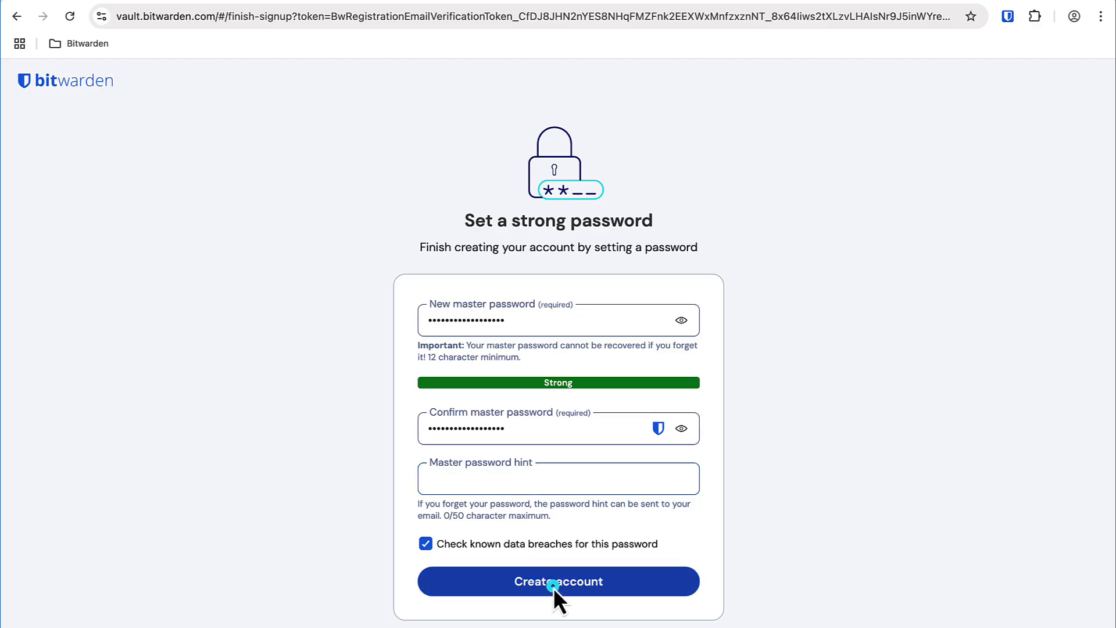
left_click(559, 582)
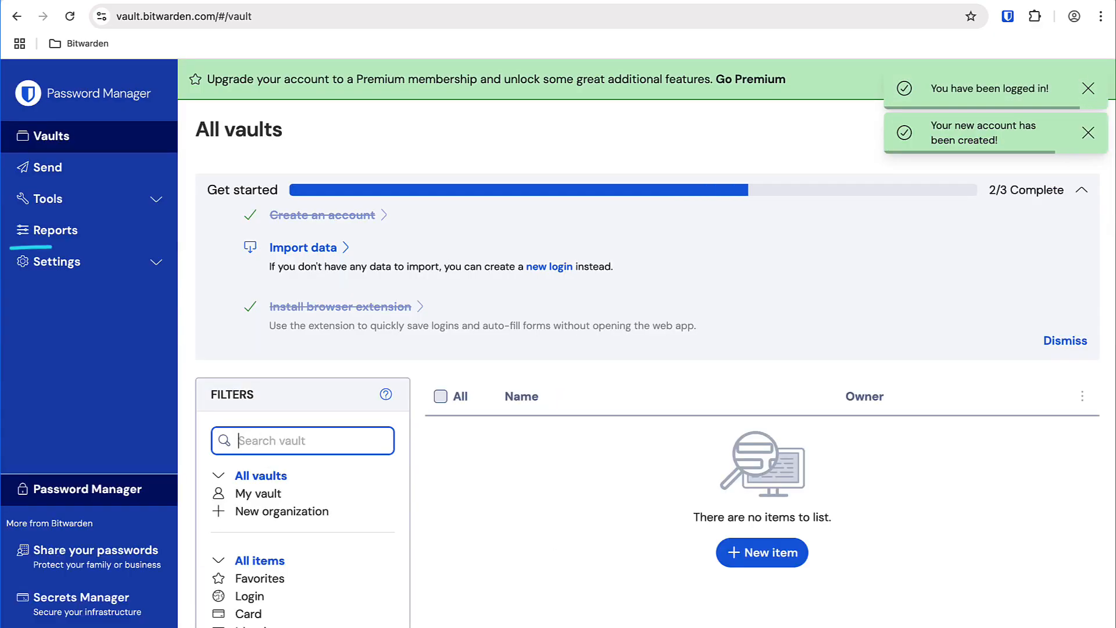
View the account's security settings and two-step login page in the web vault
left_click(57, 261)
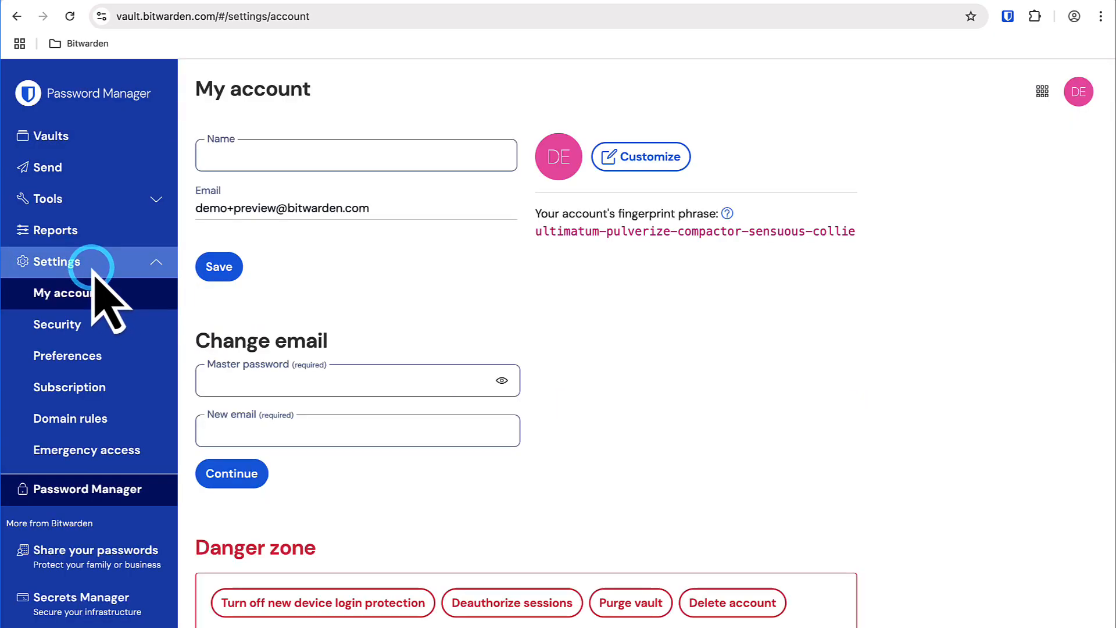
left_click(57, 324)
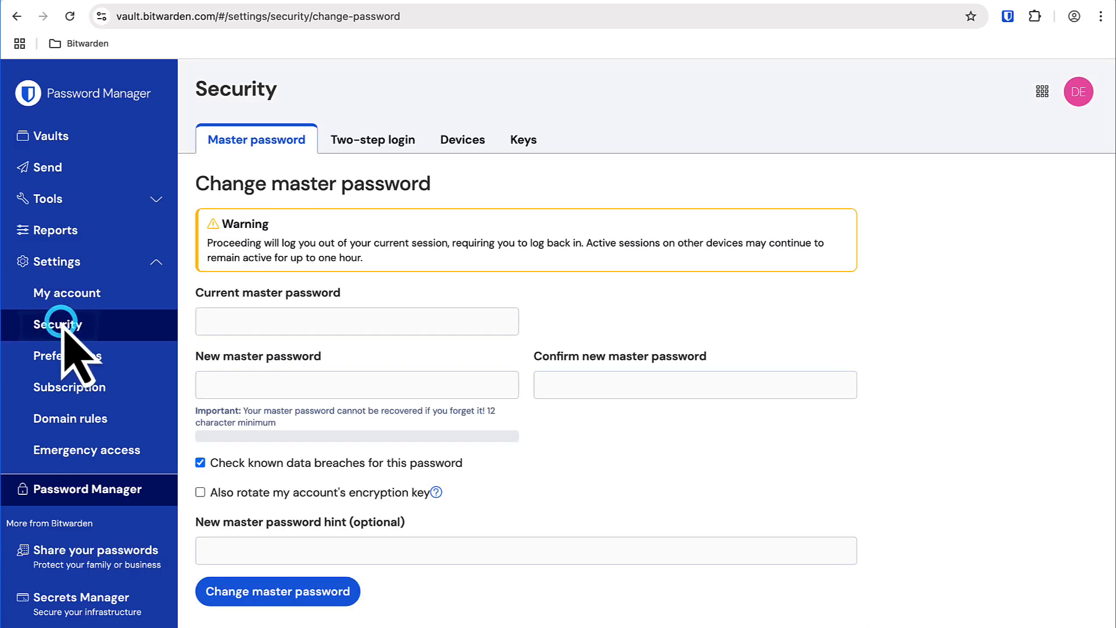
mouse_move(372, 139)
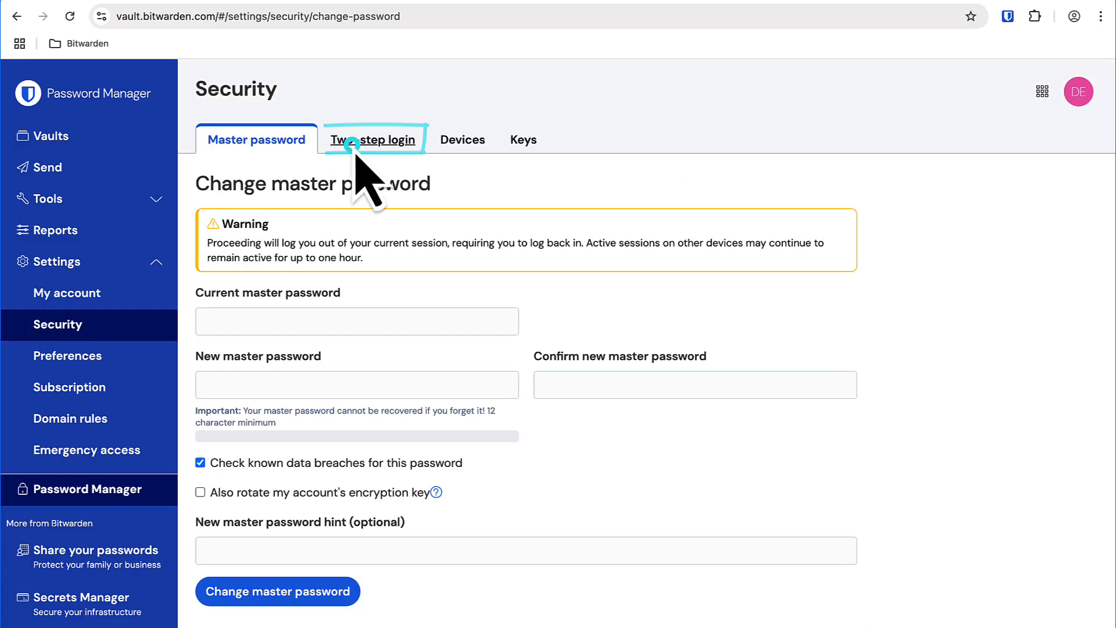
left_click(373, 138)
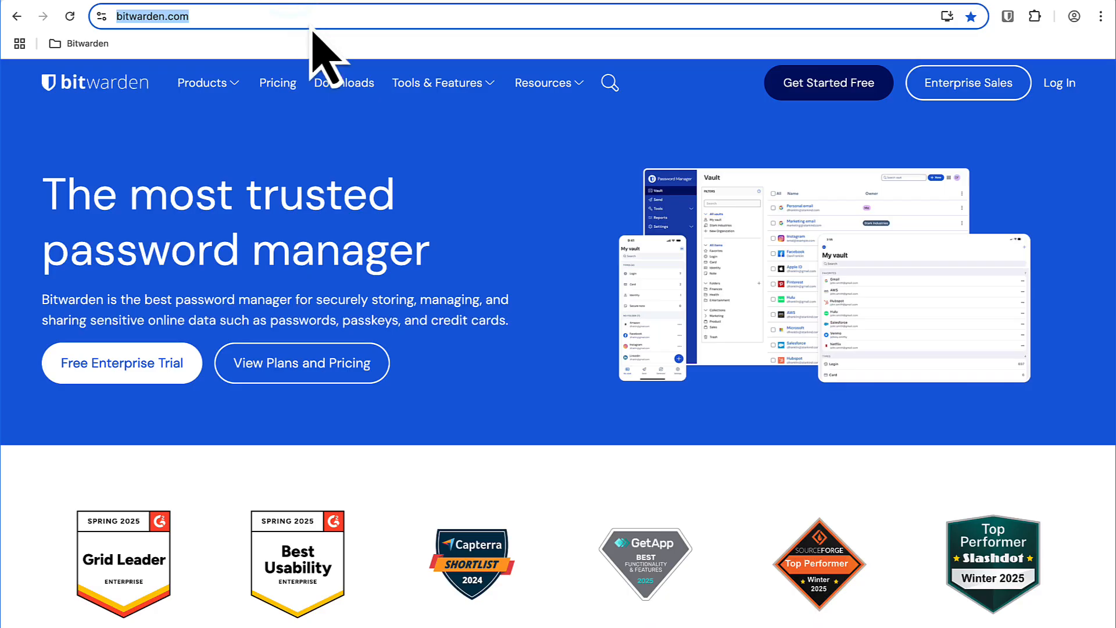
Go to the downloads page and start creating an account from the browser extension
left_click(344, 83)
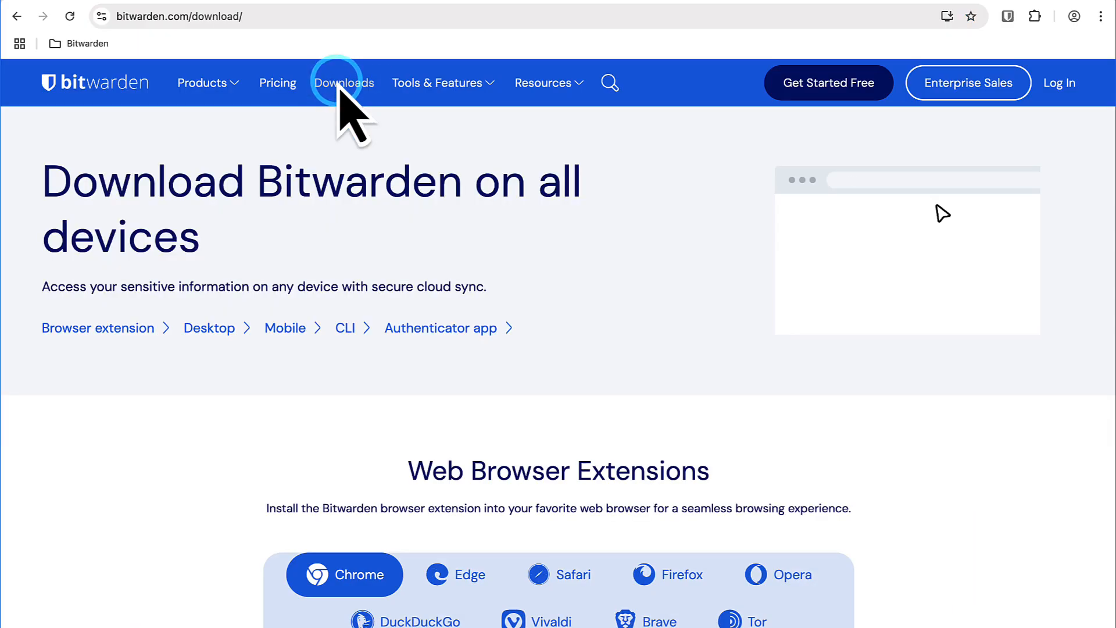
scroll("down", 3)
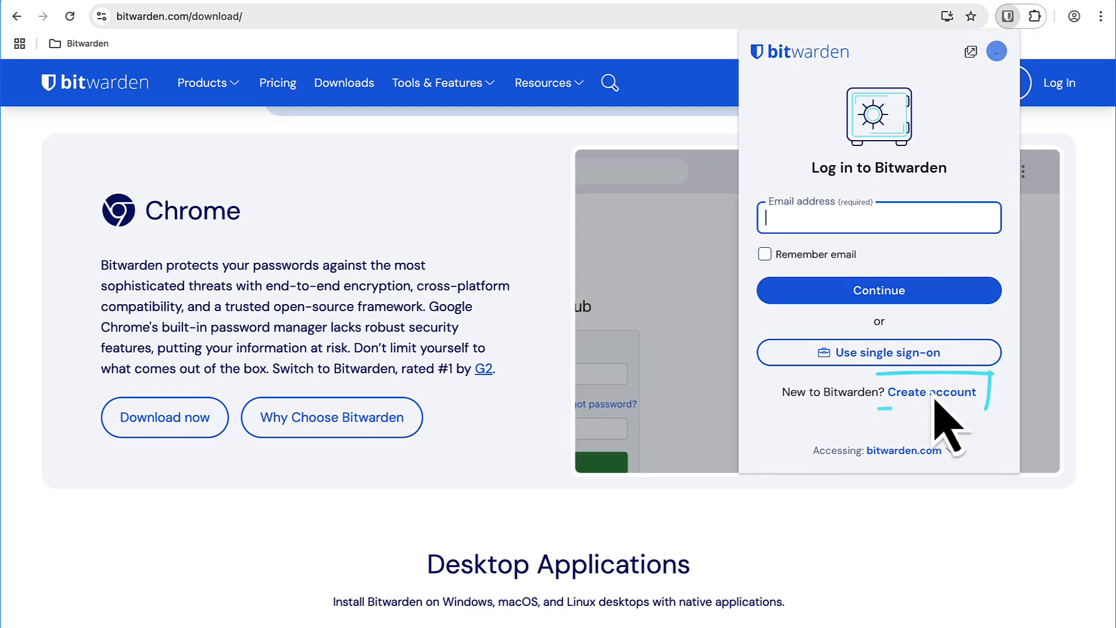
left_click(932, 392)
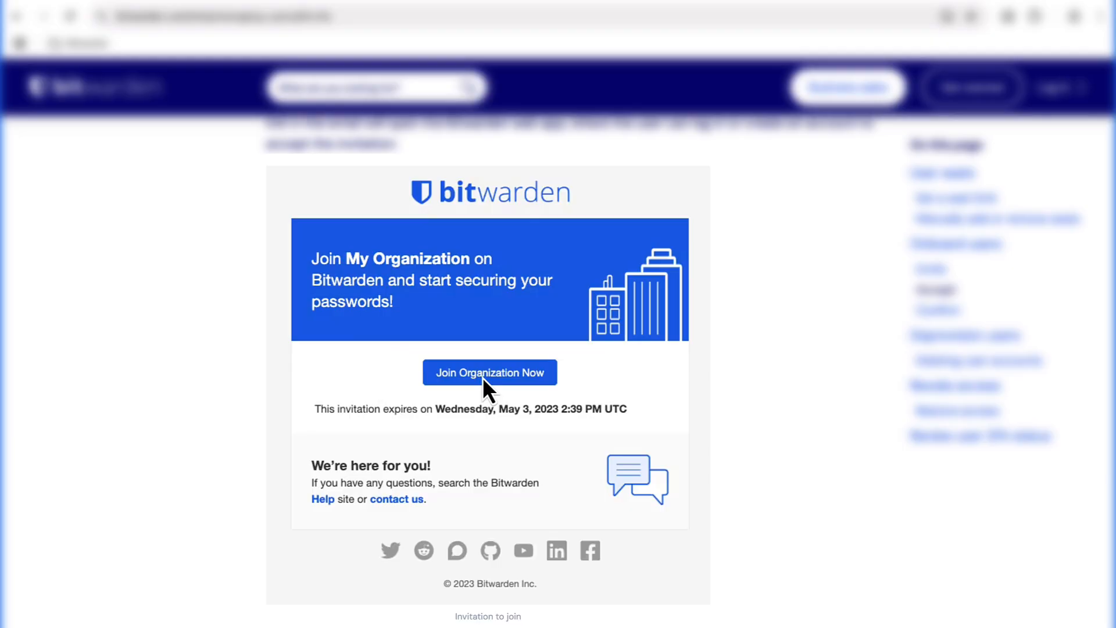
left_click(489, 372)
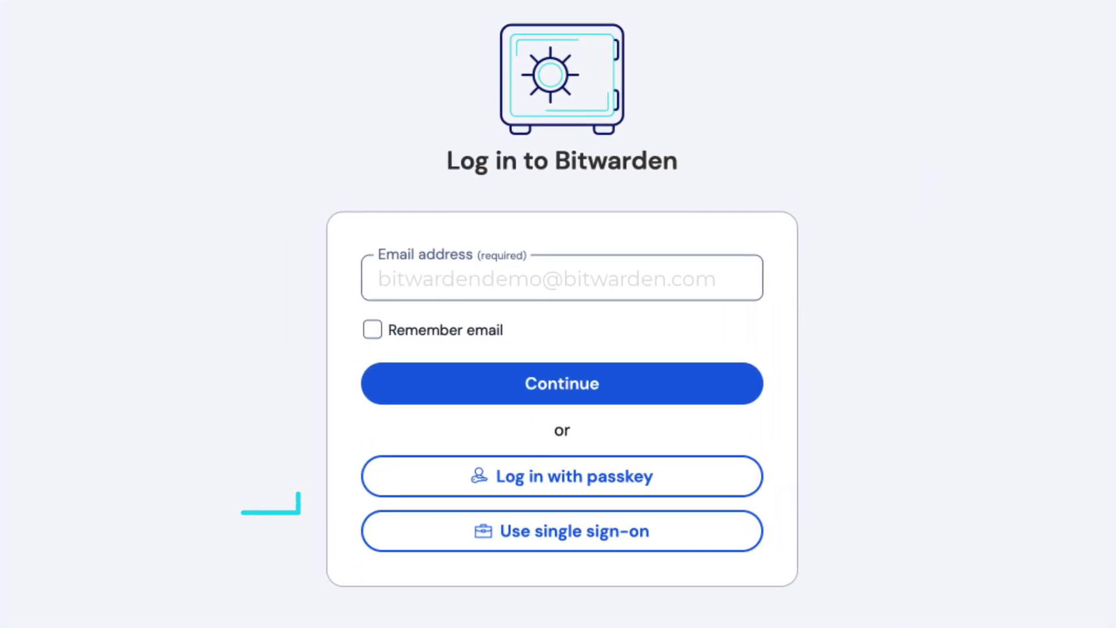
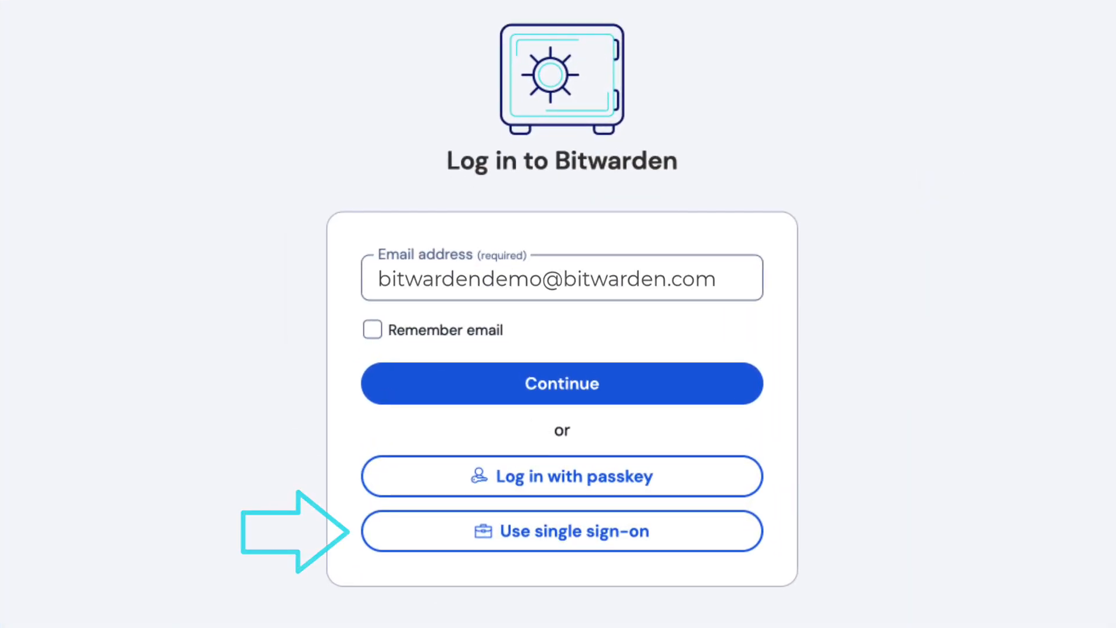
left_click(562, 530)
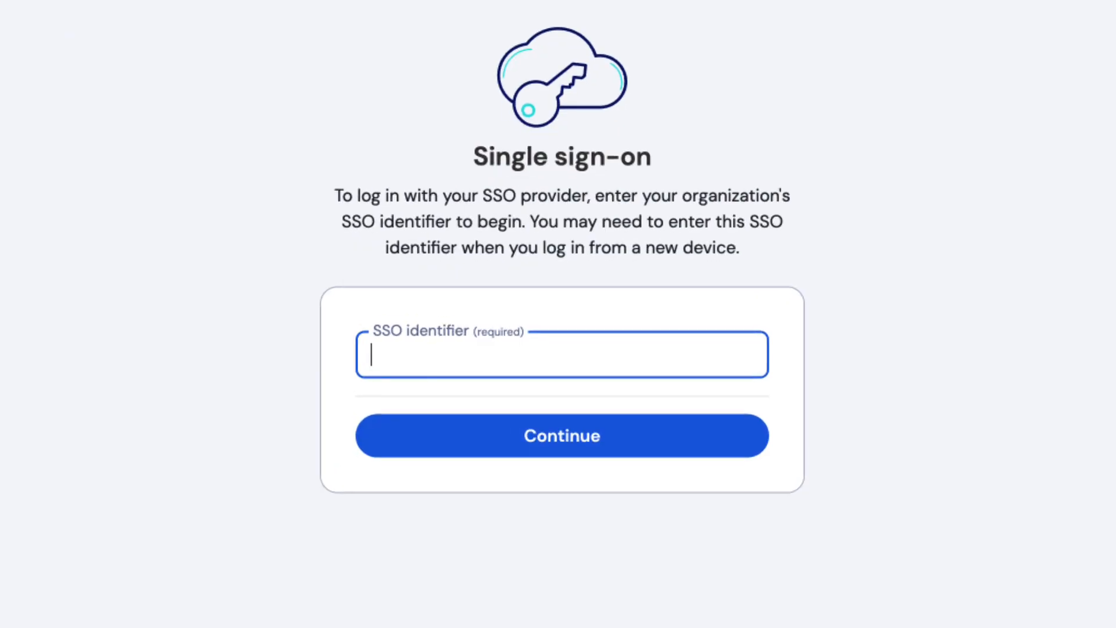
type("demo-identifier")
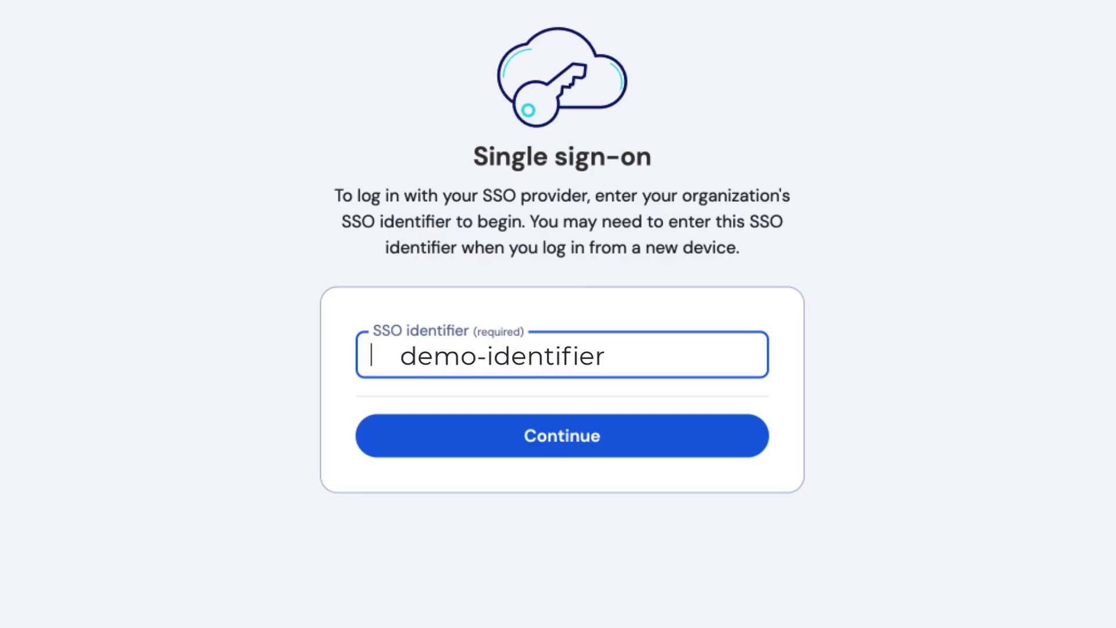
left_click(561, 435)
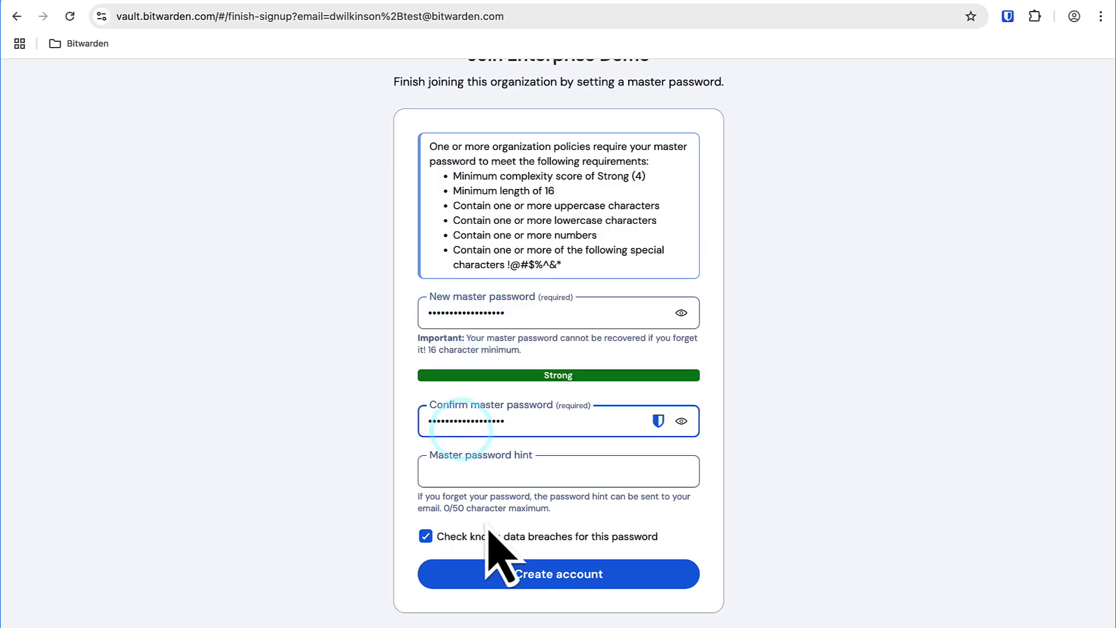
Finish joining, then generate an 18-character password including !@#$%^&* symbols
left_click(558, 573)
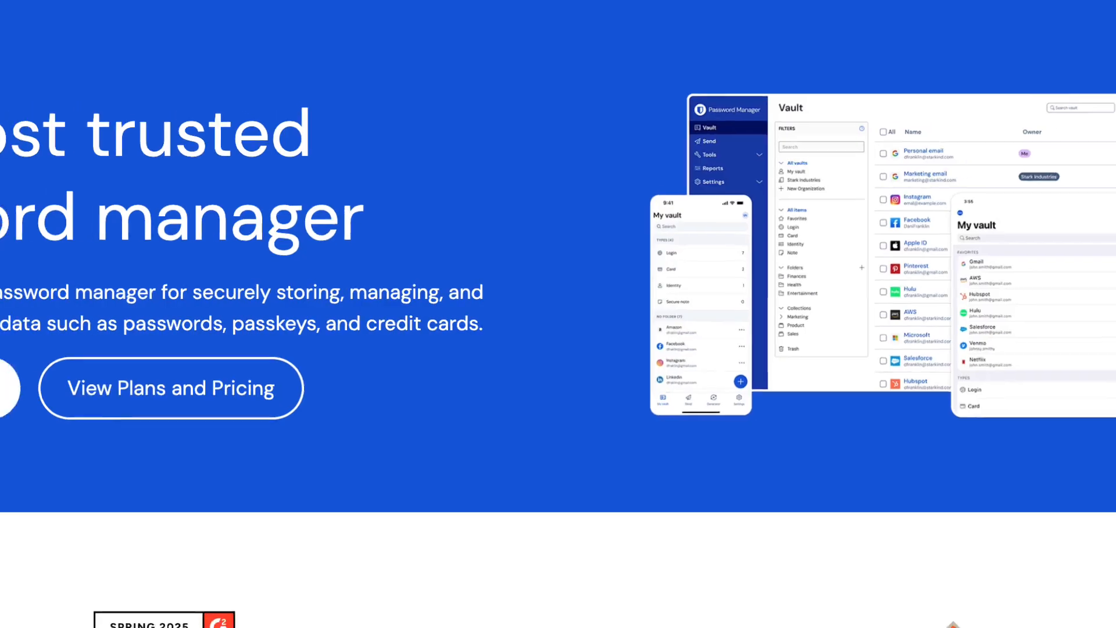
scroll("down", 3)
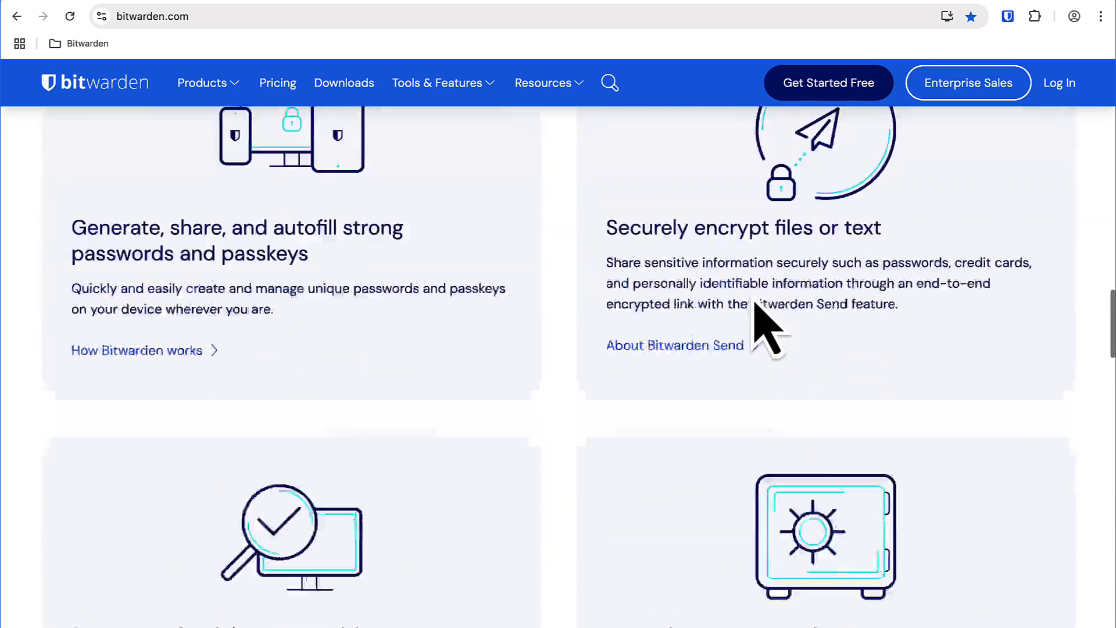
scroll("down", 3)
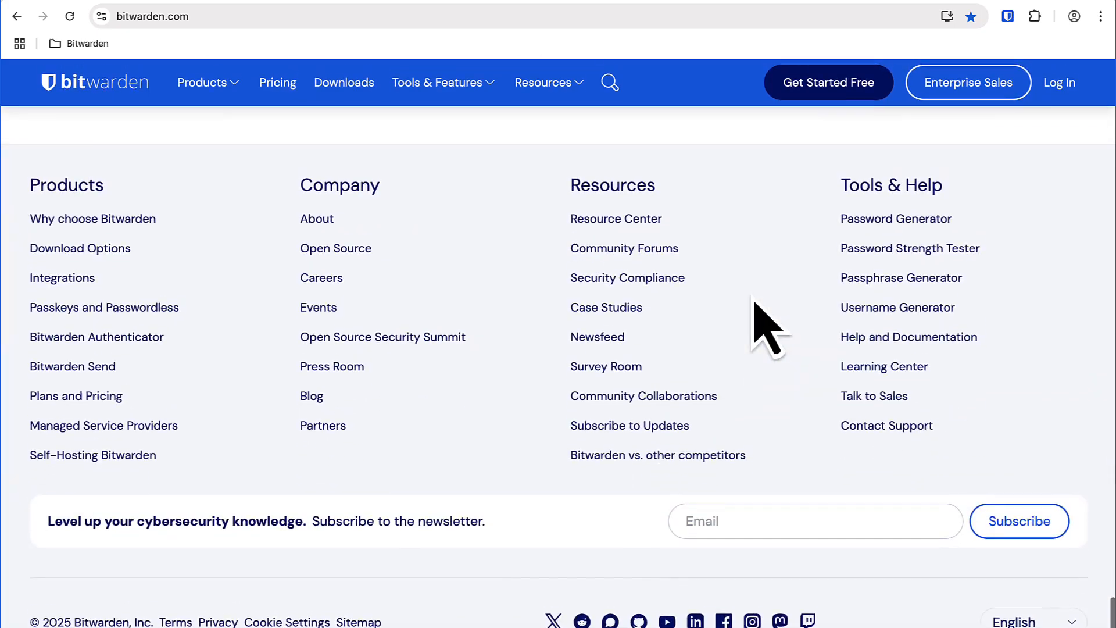
left_click(895, 219)
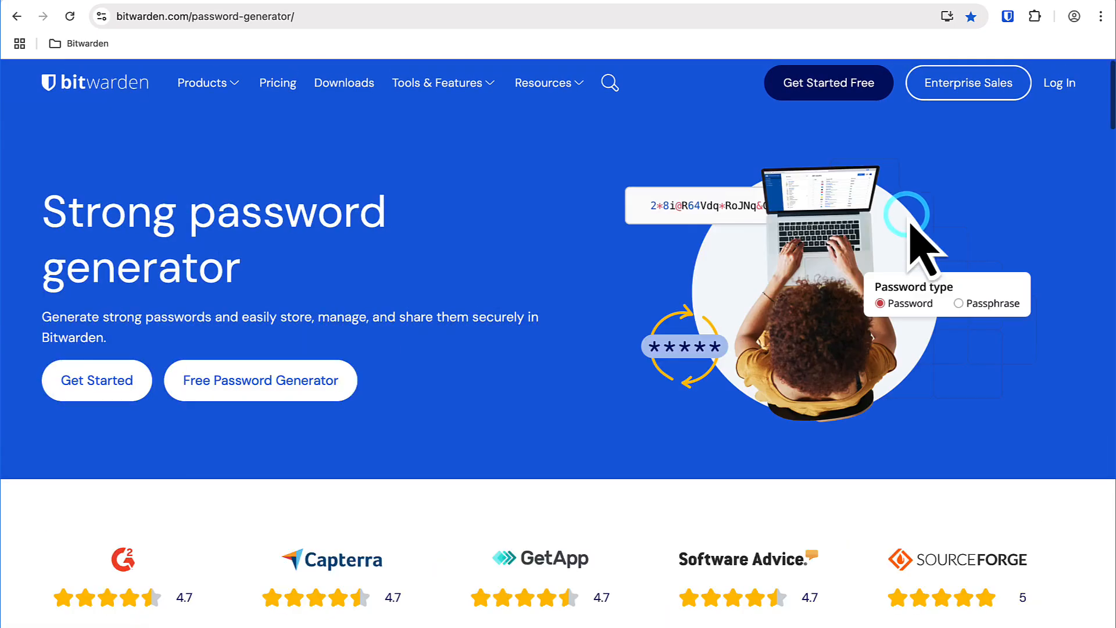
scroll("down", 3)
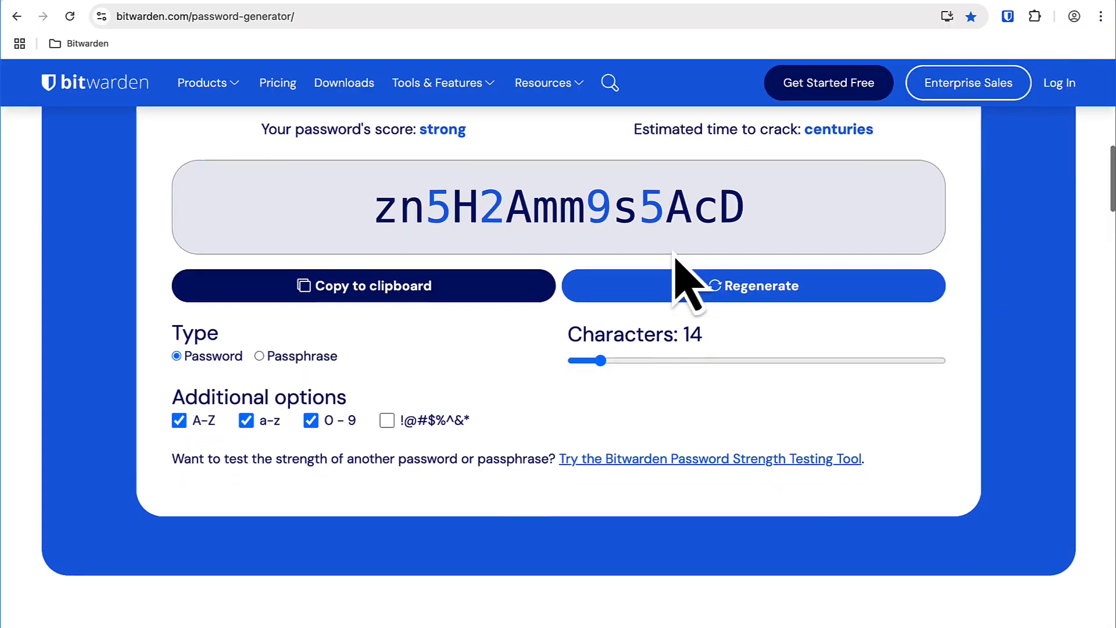
left_click(386, 420)
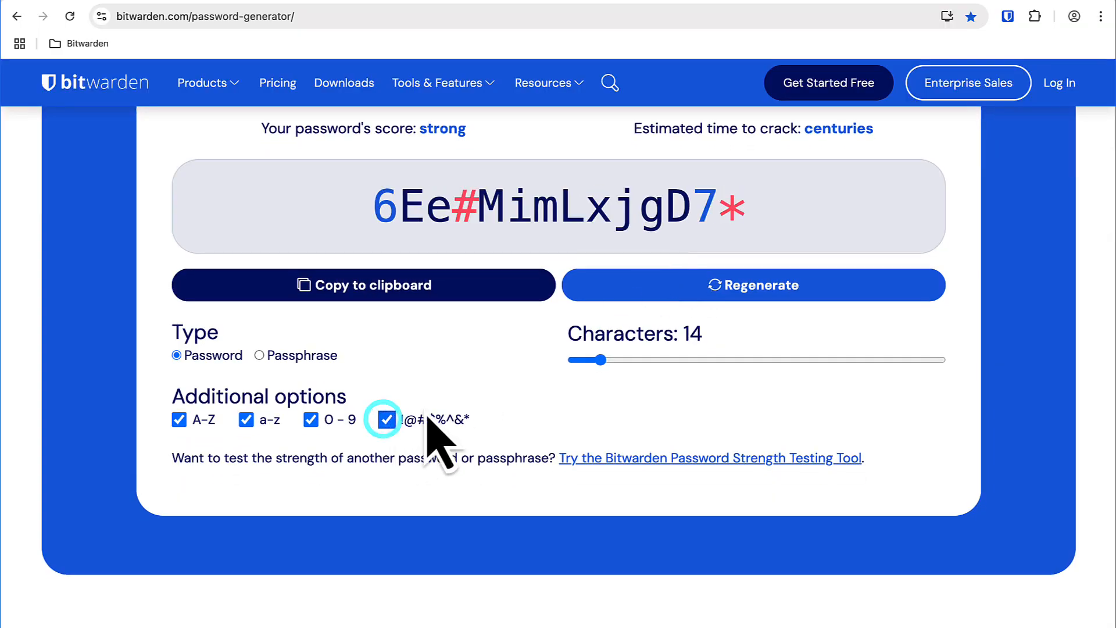
left_click_drag(597, 359, 614, 360)
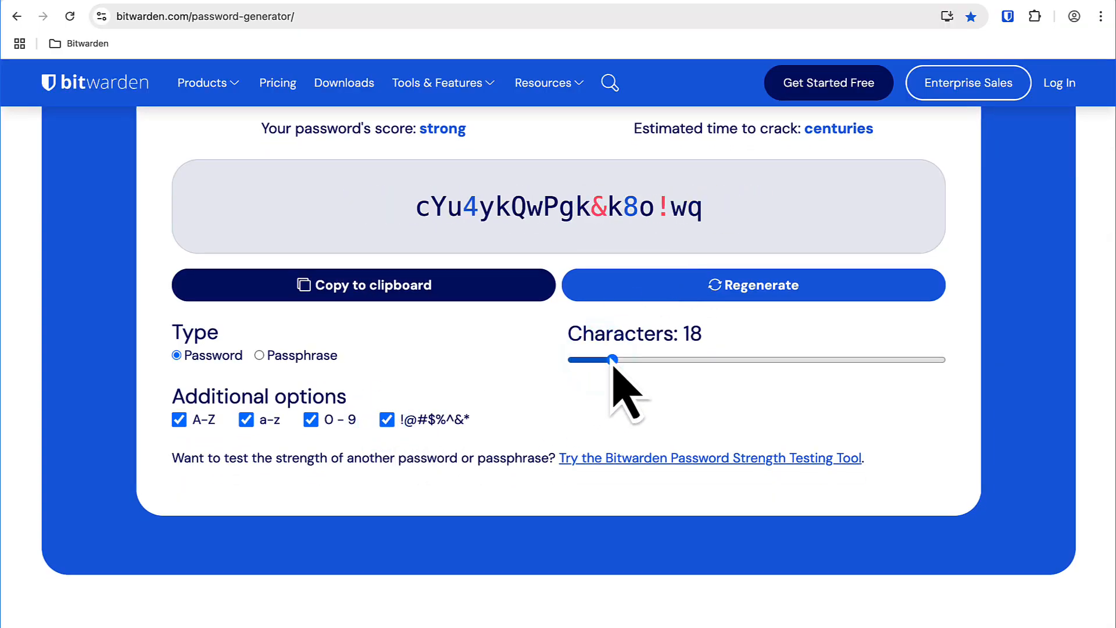
left_click(363, 285)
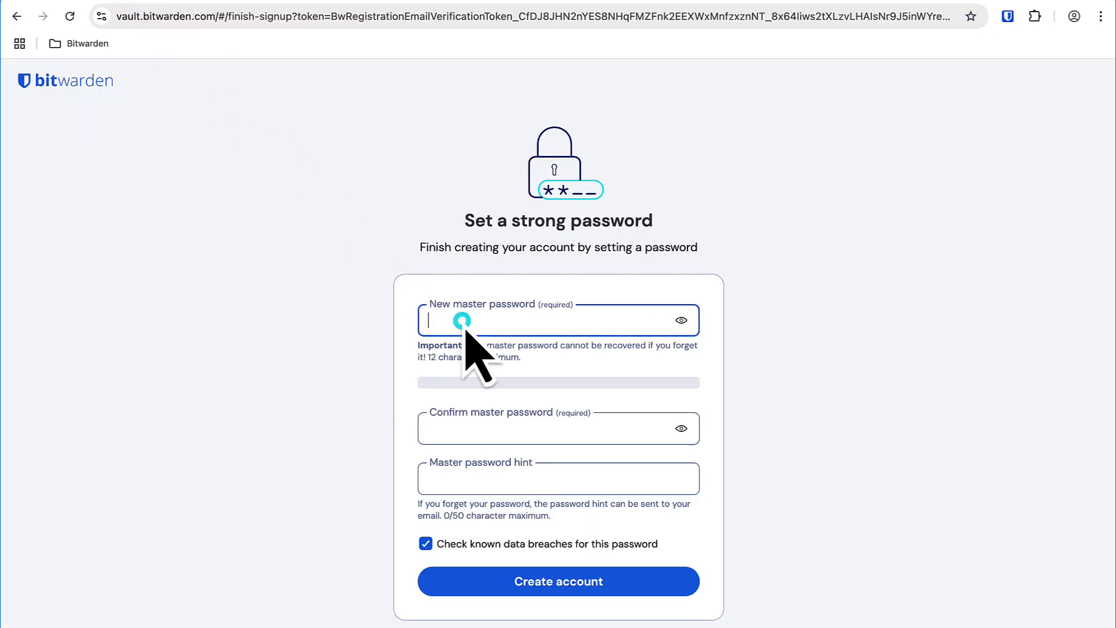
Fill the generated password in as the new master password and confirm it
left_click(558, 428)
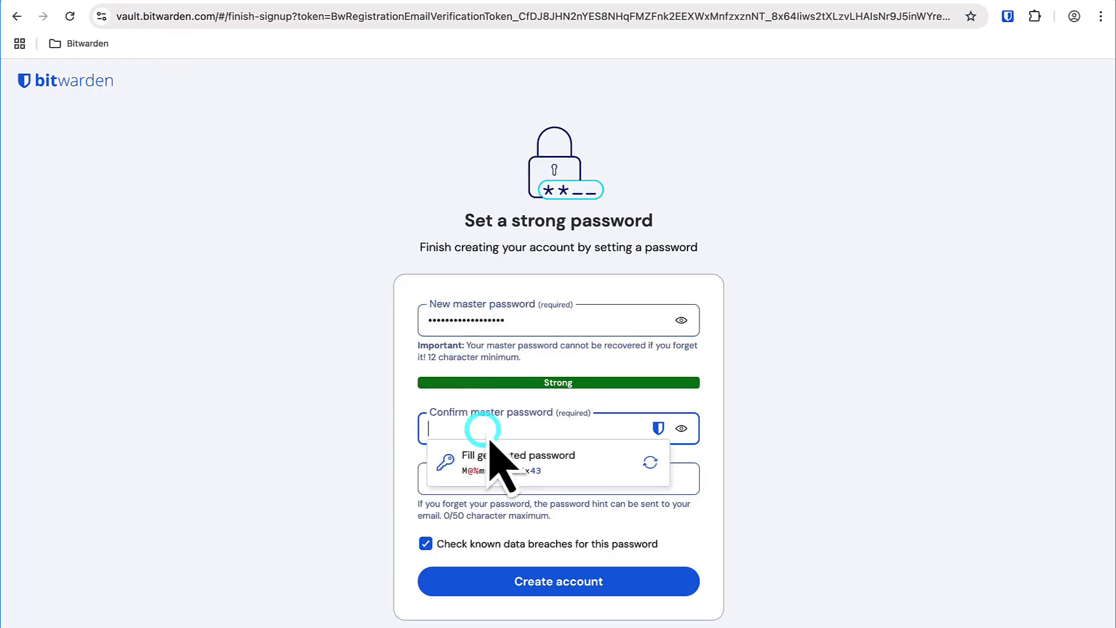
left_click(558, 582)
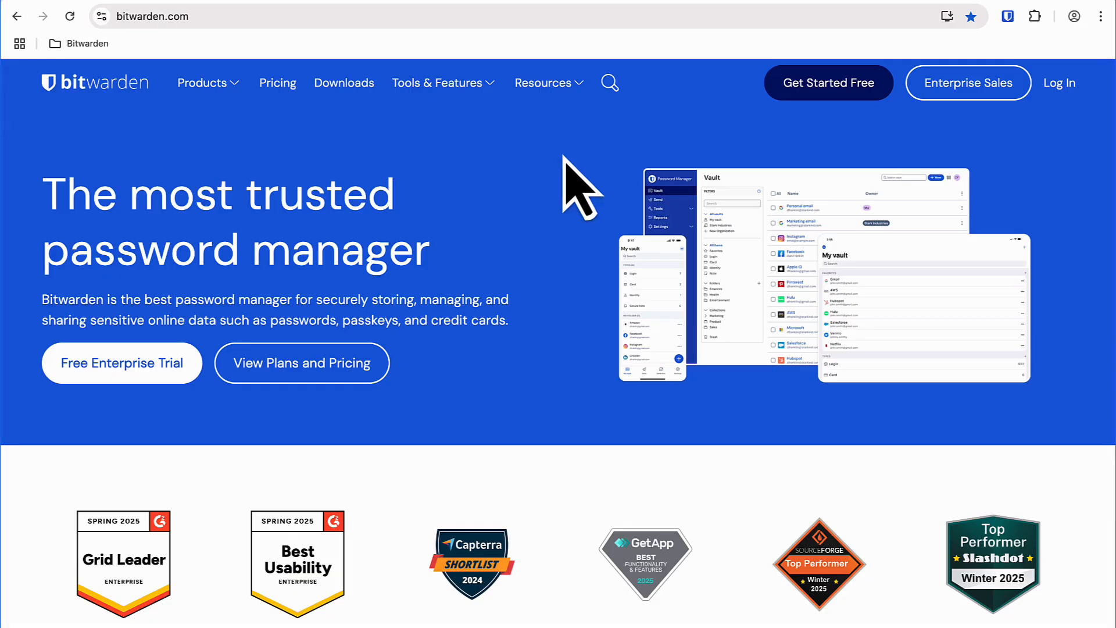
left_click(544, 82)
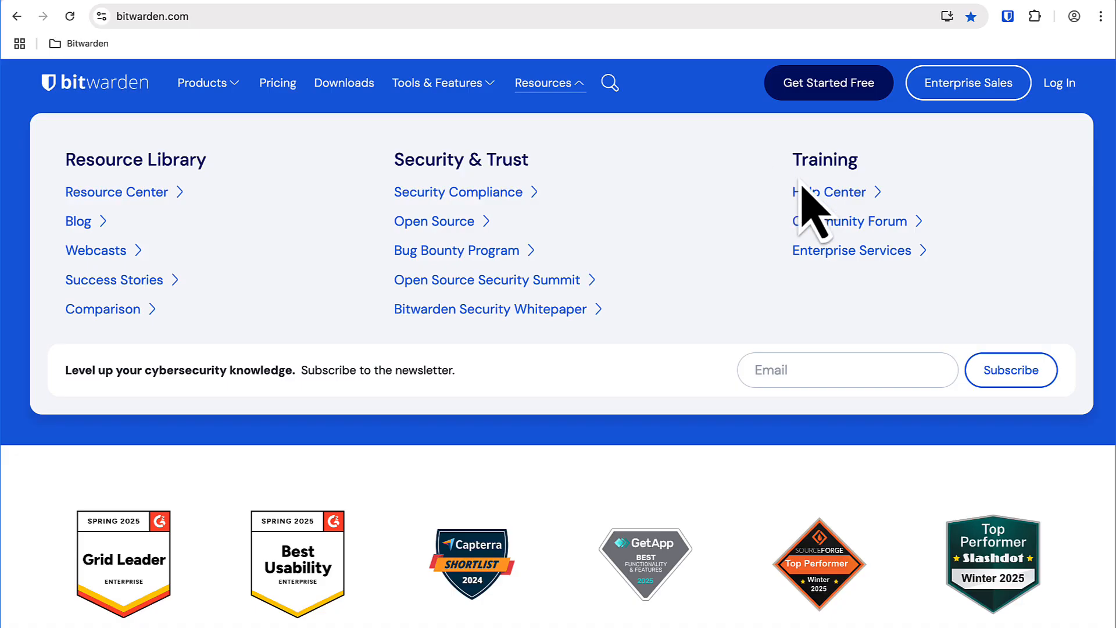